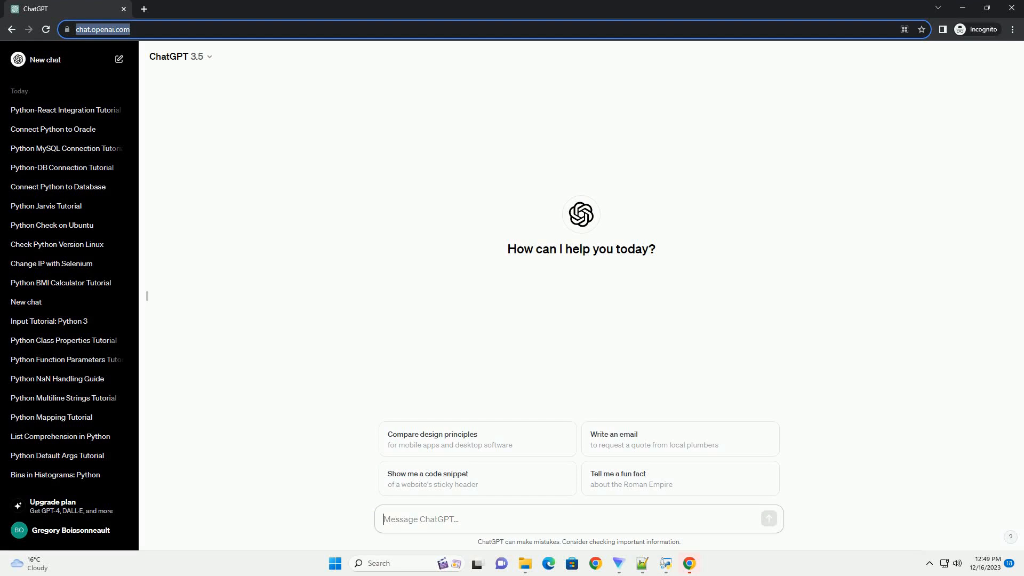
Send the prompt asking for a tutorial on connecting Python with React.js.
key(Return)
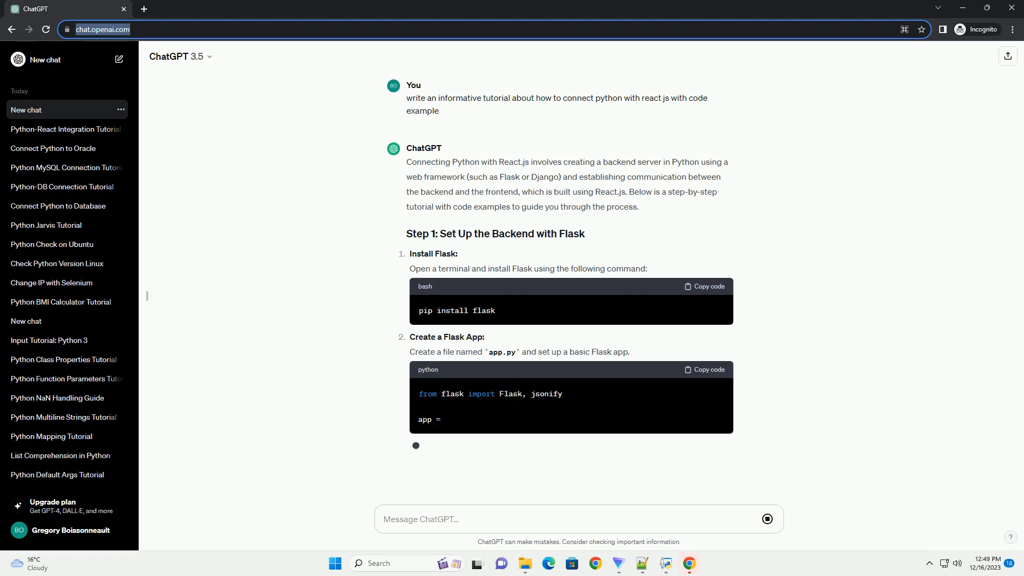
Scroll through the reply as it covers running Flask, React setup with Axios and the App.js code.
scroll(down, 3)
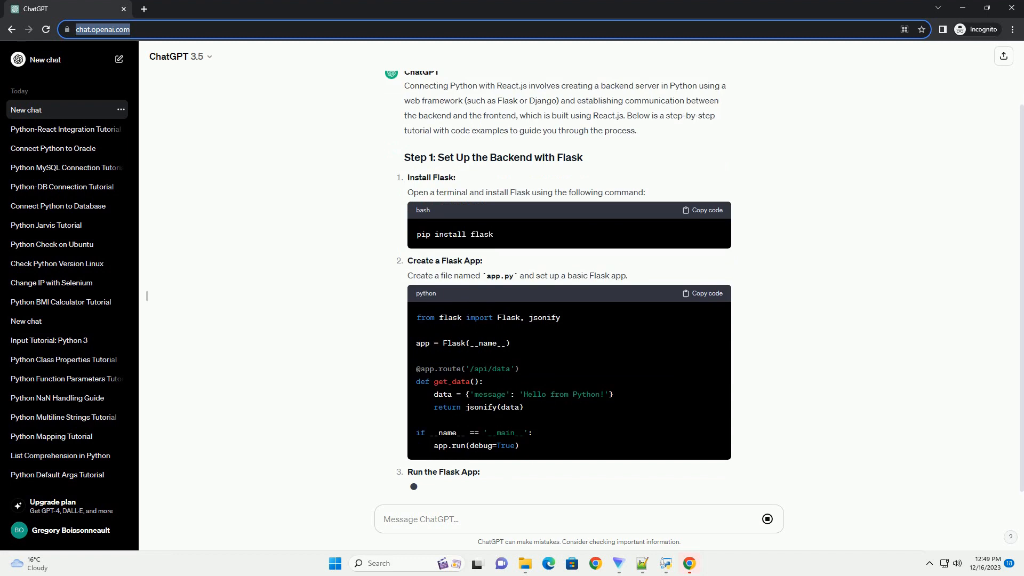
scroll(down, 3)
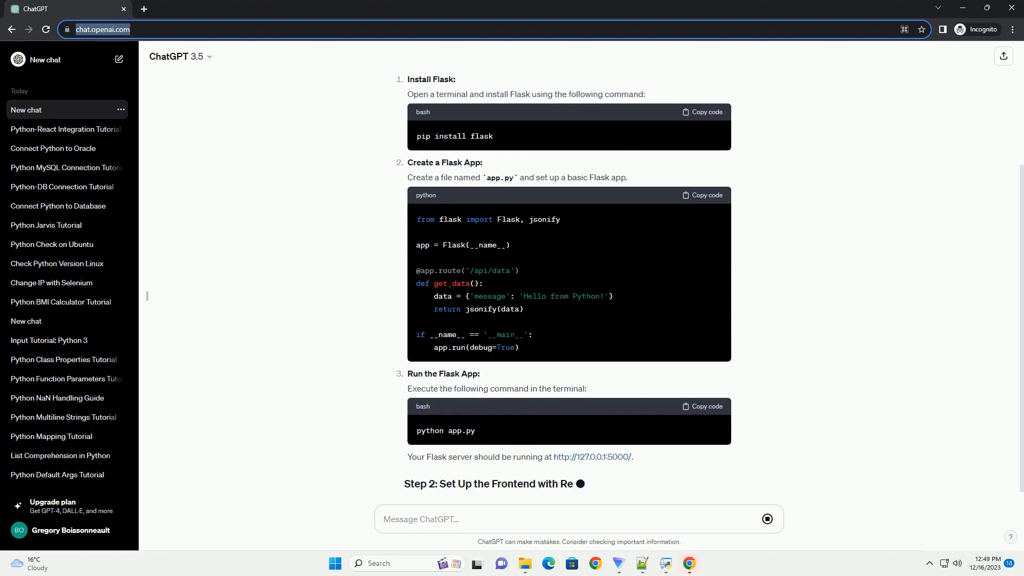
scroll(down, 3)
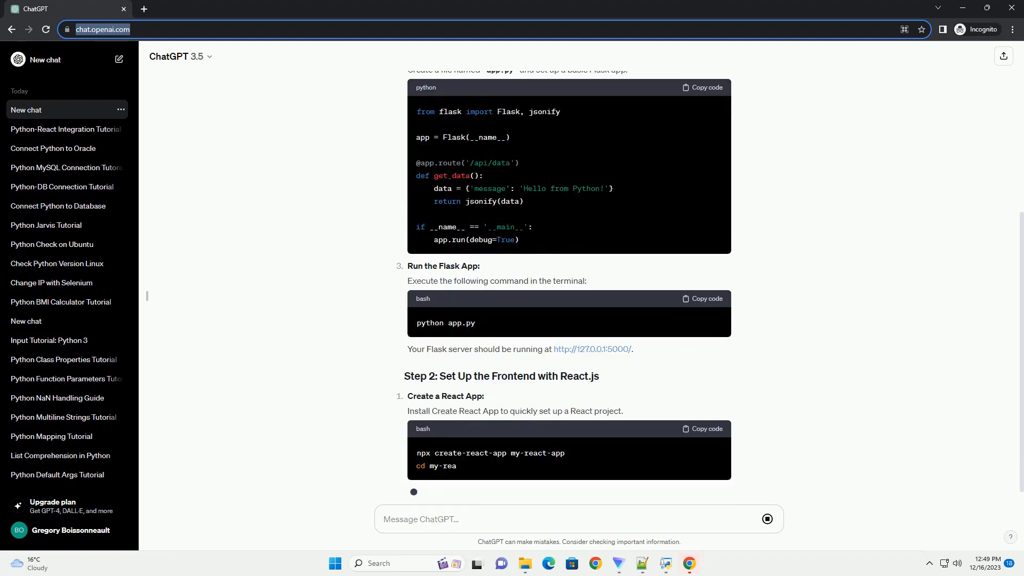
scroll(down, 3)
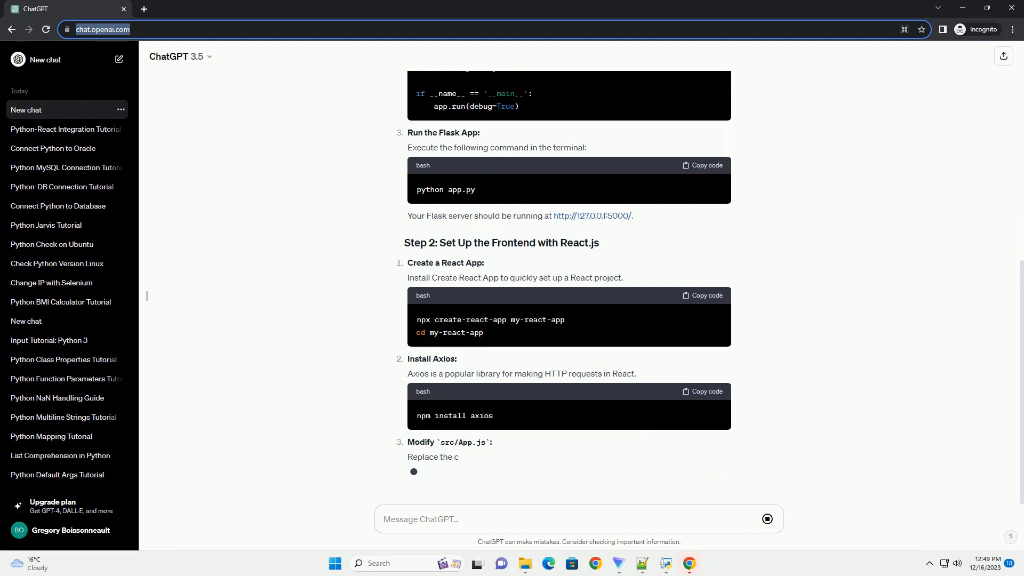
scroll(down, 3)
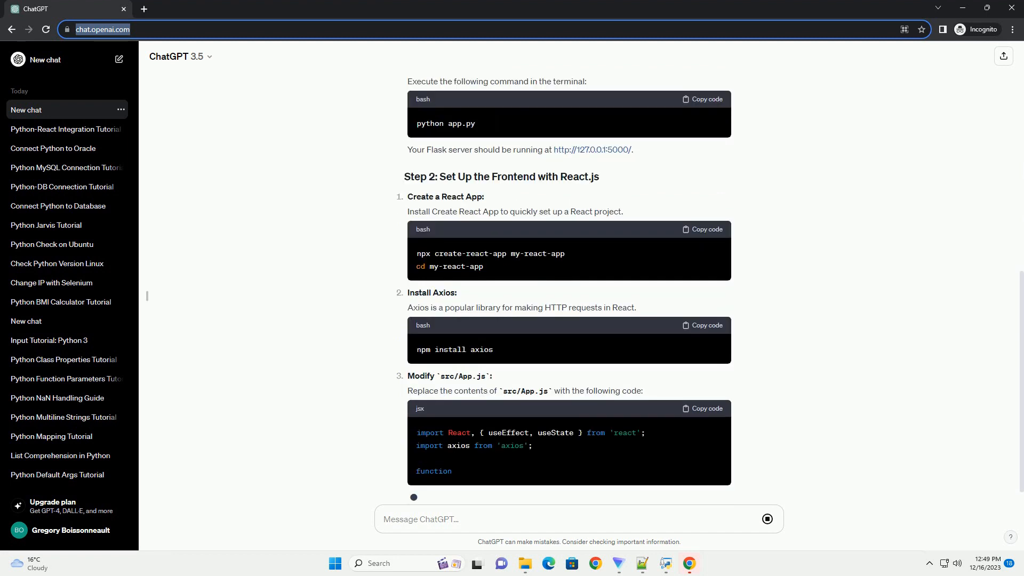
scroll(down, 3)
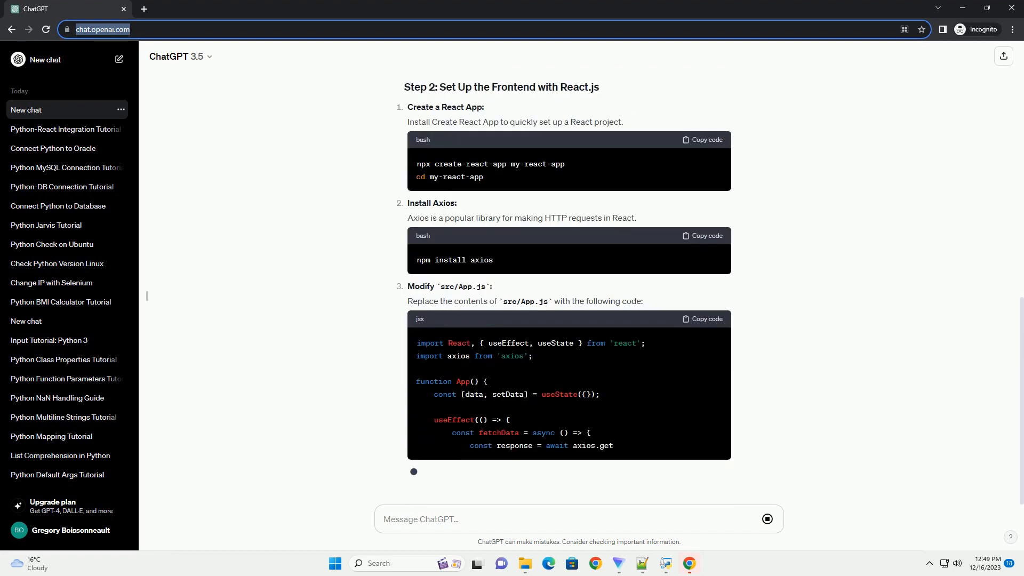
scroll(down, 3)
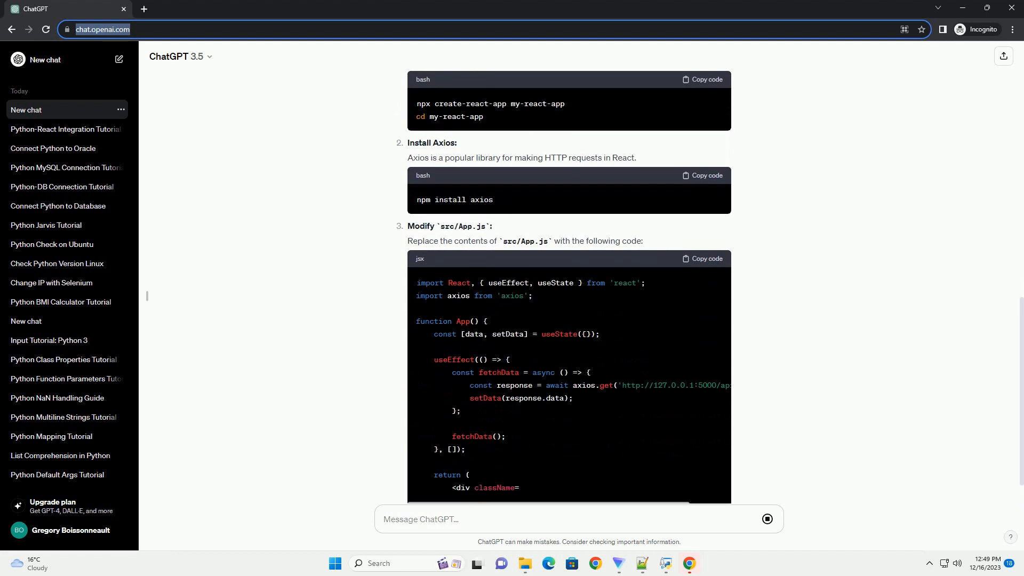
scroll(down, 3)
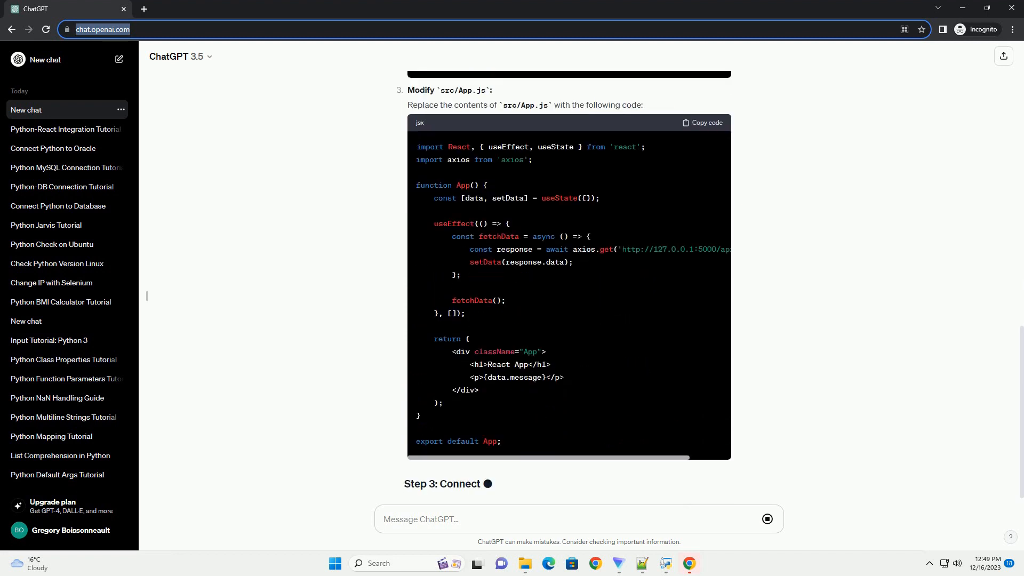
Scroll through Step 3 on enabling CORS, the updated app.py and running both servers.
scroll(down, 3)
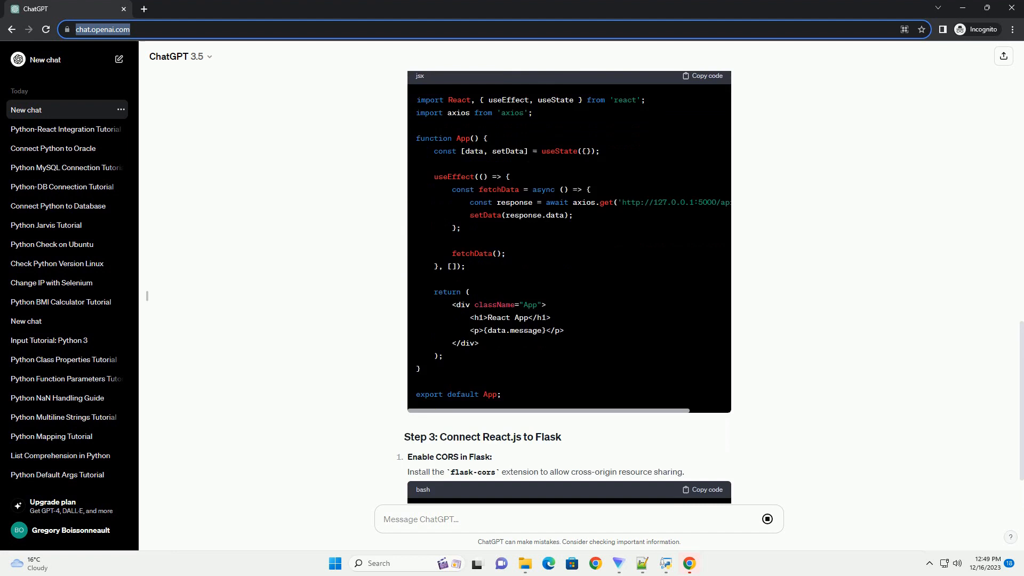
scroll(down, 3)
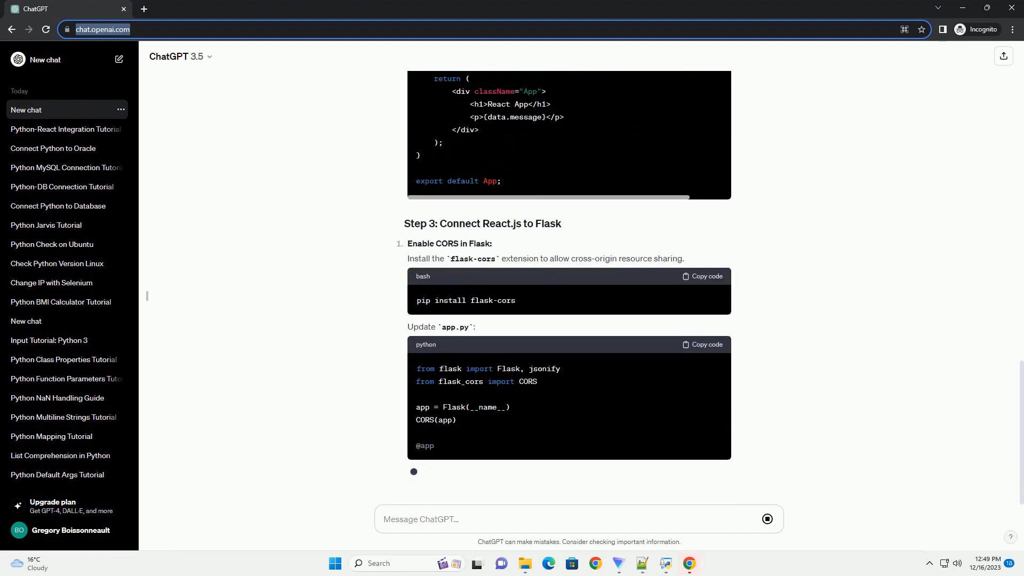
scroll(down, 3)
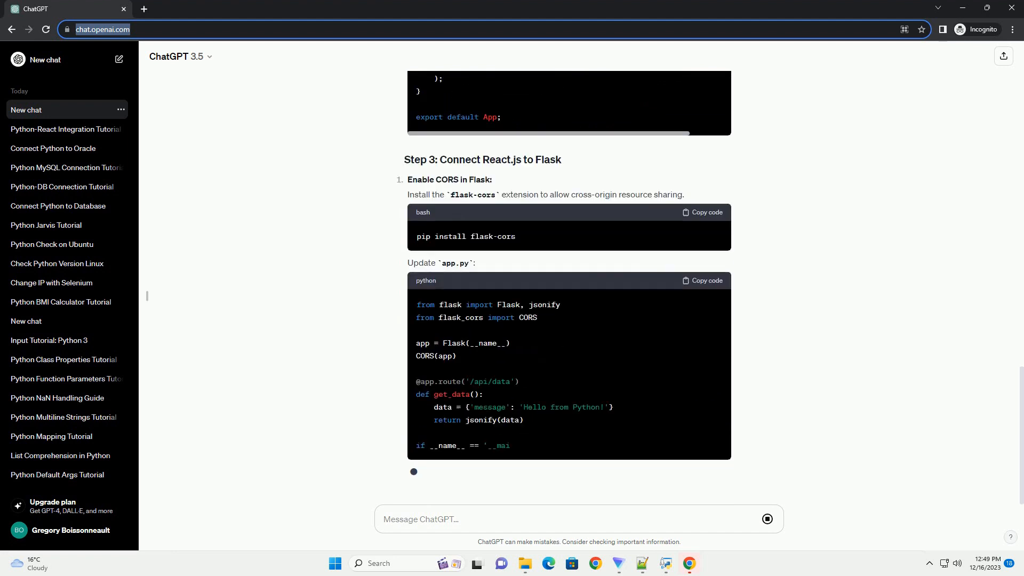
scroll(down, 3)
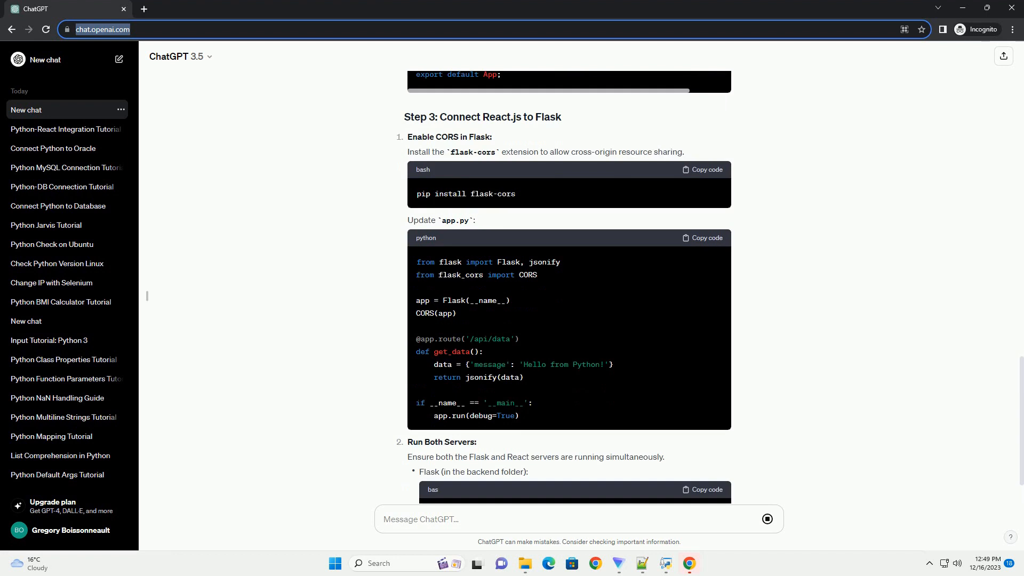
scroll(down, 3)
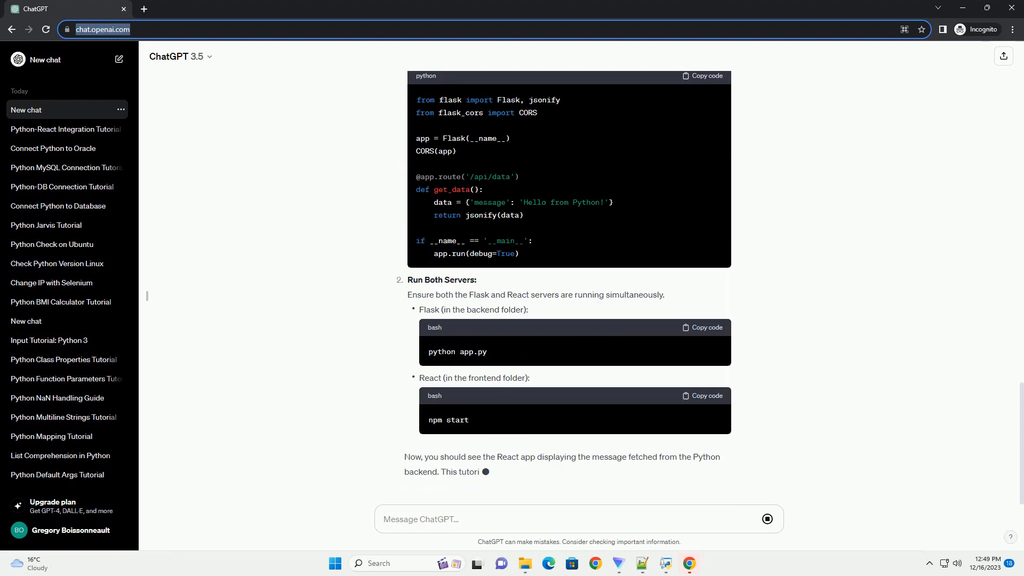